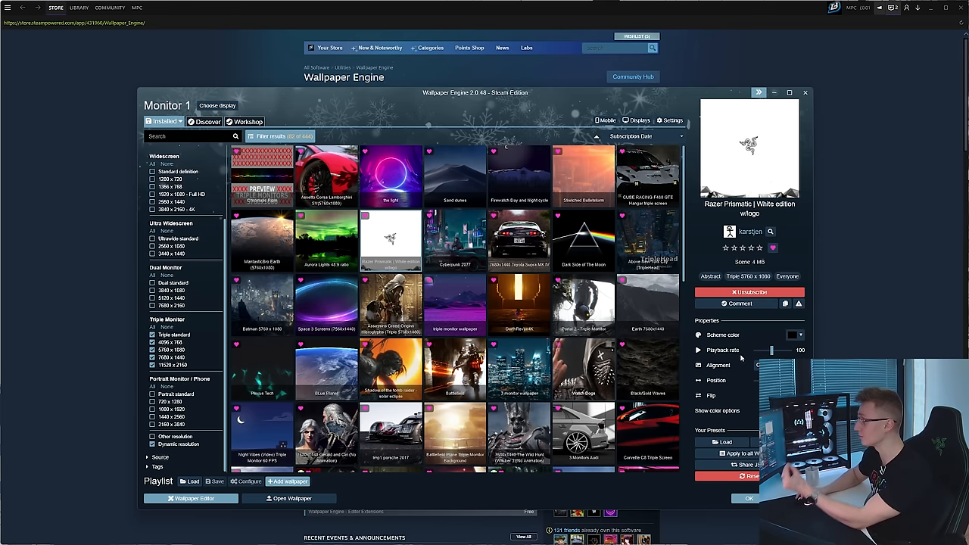
mouse_move(837, 356)
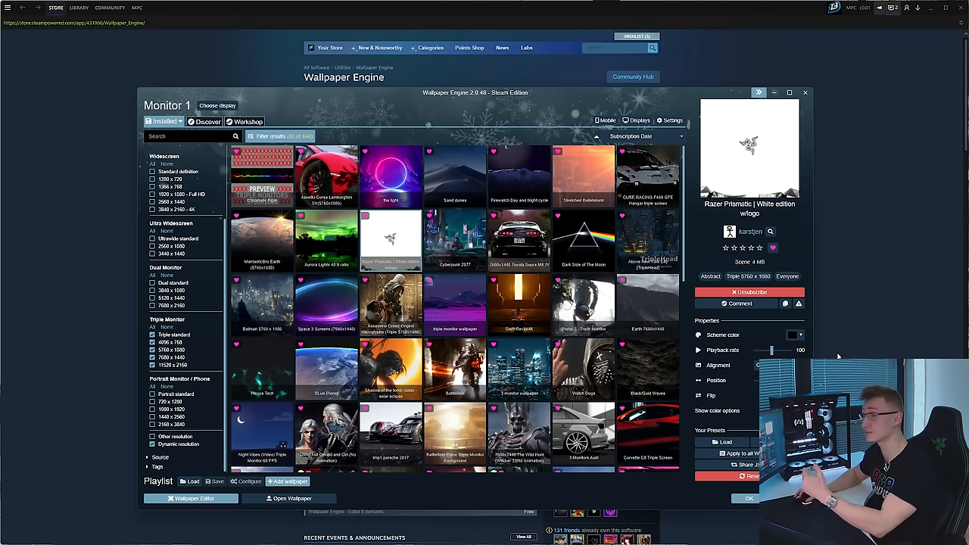